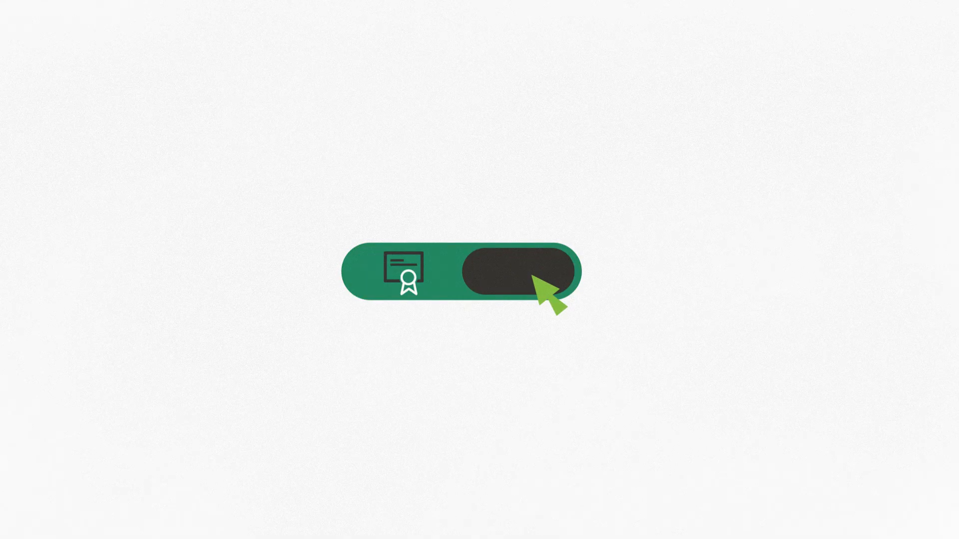
# Click the green certificate pill so it morphs into the large round certificate logo
pyautogui.click(523, 271)
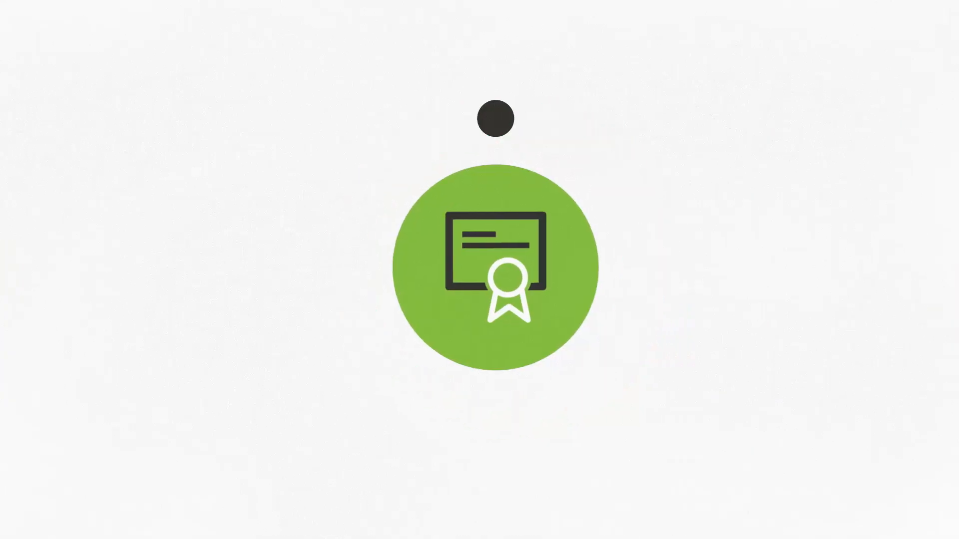